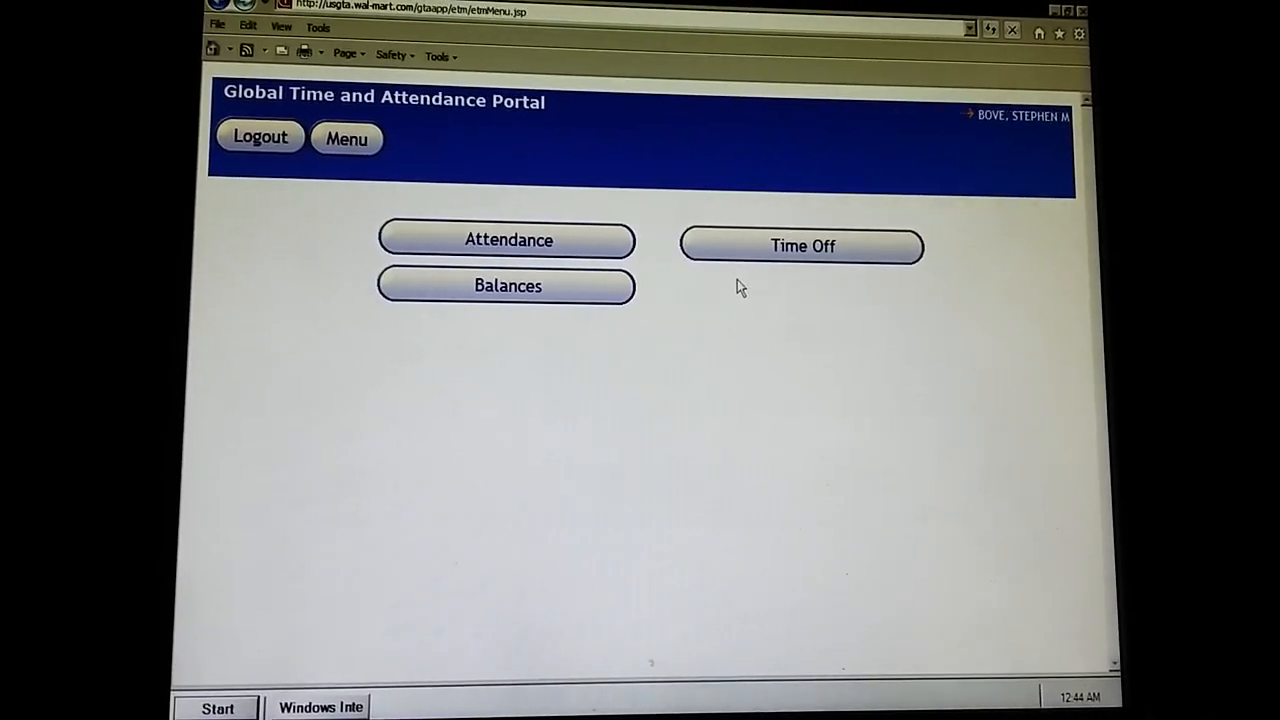
View the paid time off and personal balances with the approved April 2017 requests.
{"action": "left_click", "coordinate": [802, 246]}
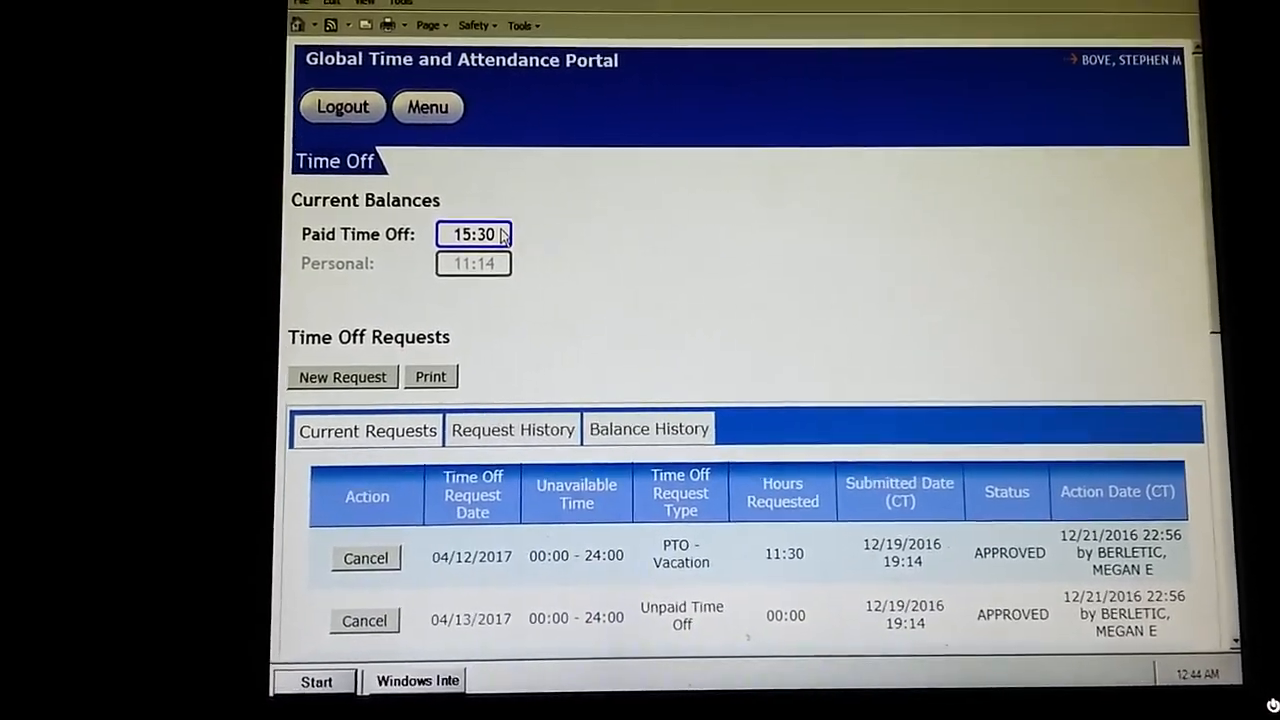
Begin a new request for a full-day 00:00–24:00 absence on the chosen calendar date.
{"action": "scroll", "scroll_direction": "down", "scroll_amount": 3}
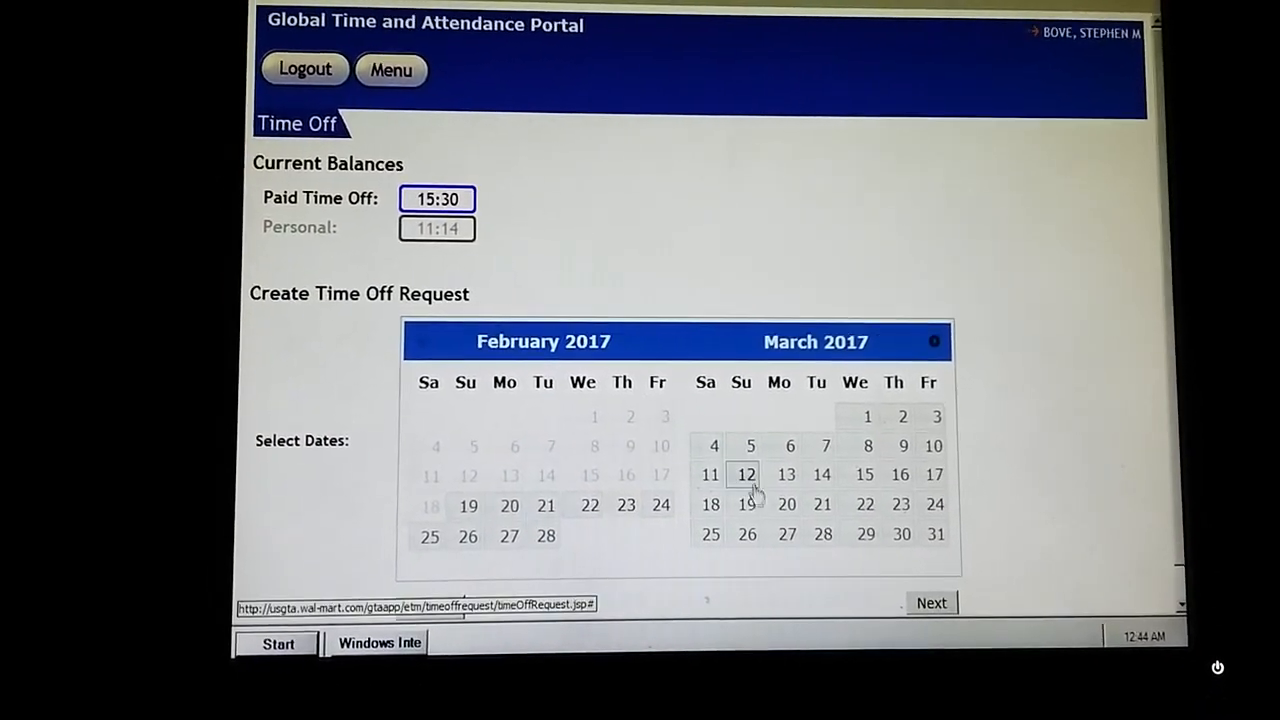
{"action": "left_click", "coordinate": [786, 504]}
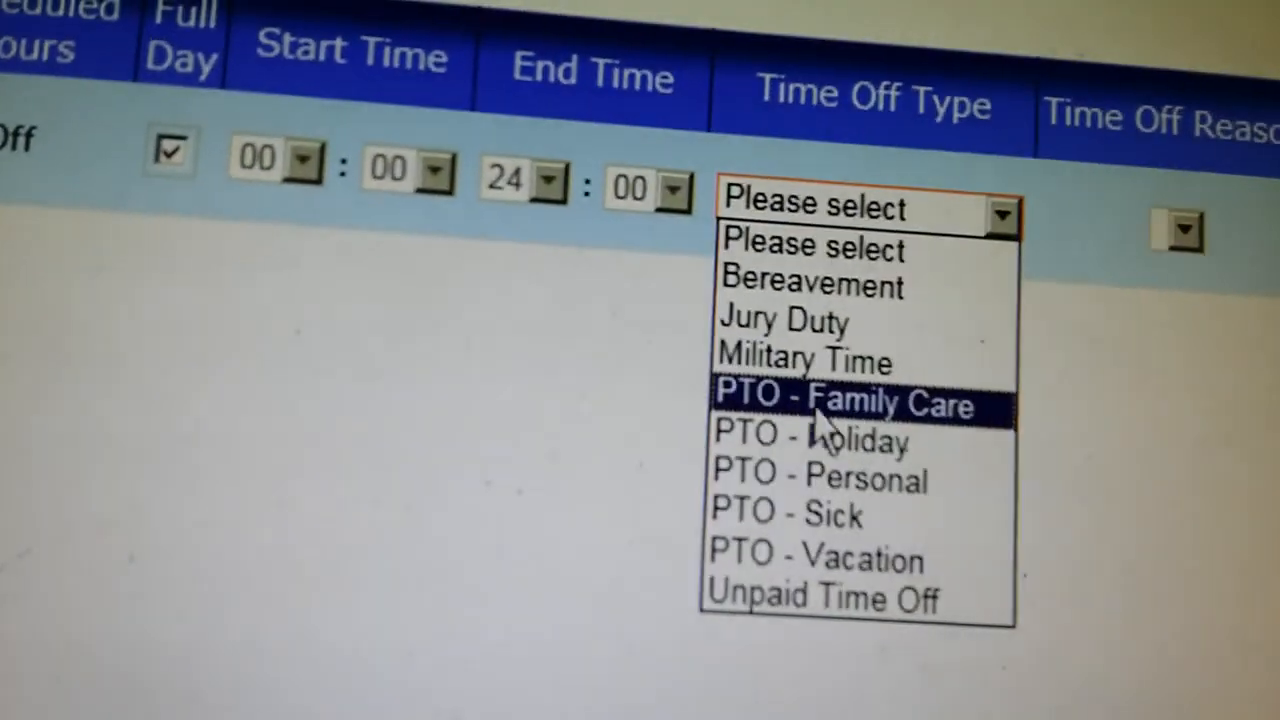
Choose Unpaid Time Off as the type, then discard the request without submitting it.
{"action": "left_click", "coordinate": [816, 558]}
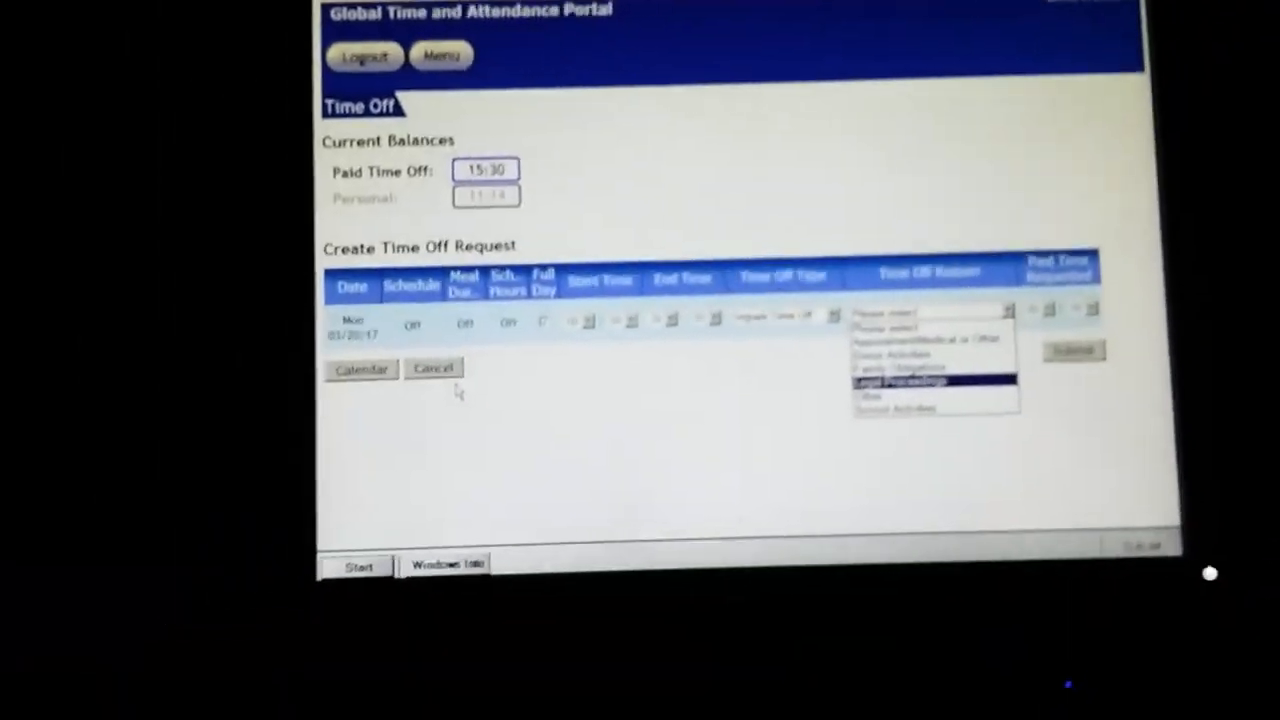
{"action": "left_click", "coordinate": [432, 368]}
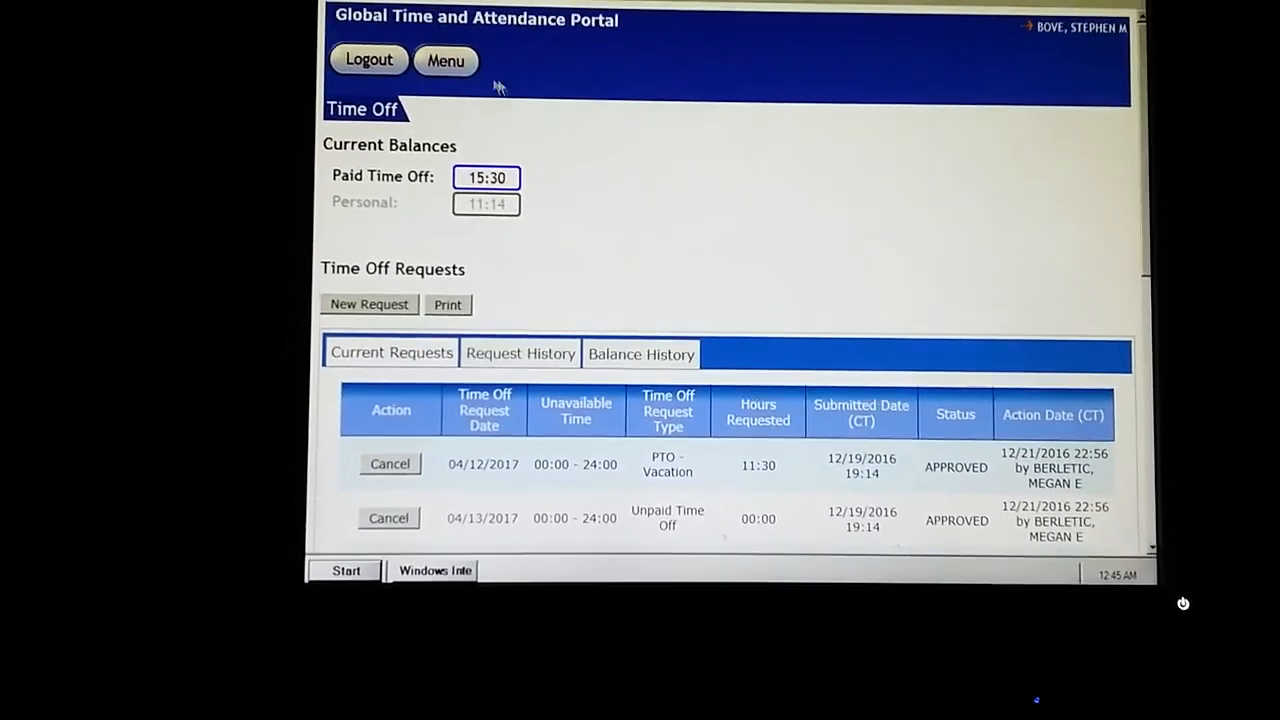
Reach the Attendance page, where an occurrence-level notification awaits acknowledgement.
{"action": "left_click", "coordinate": [446, 60]}
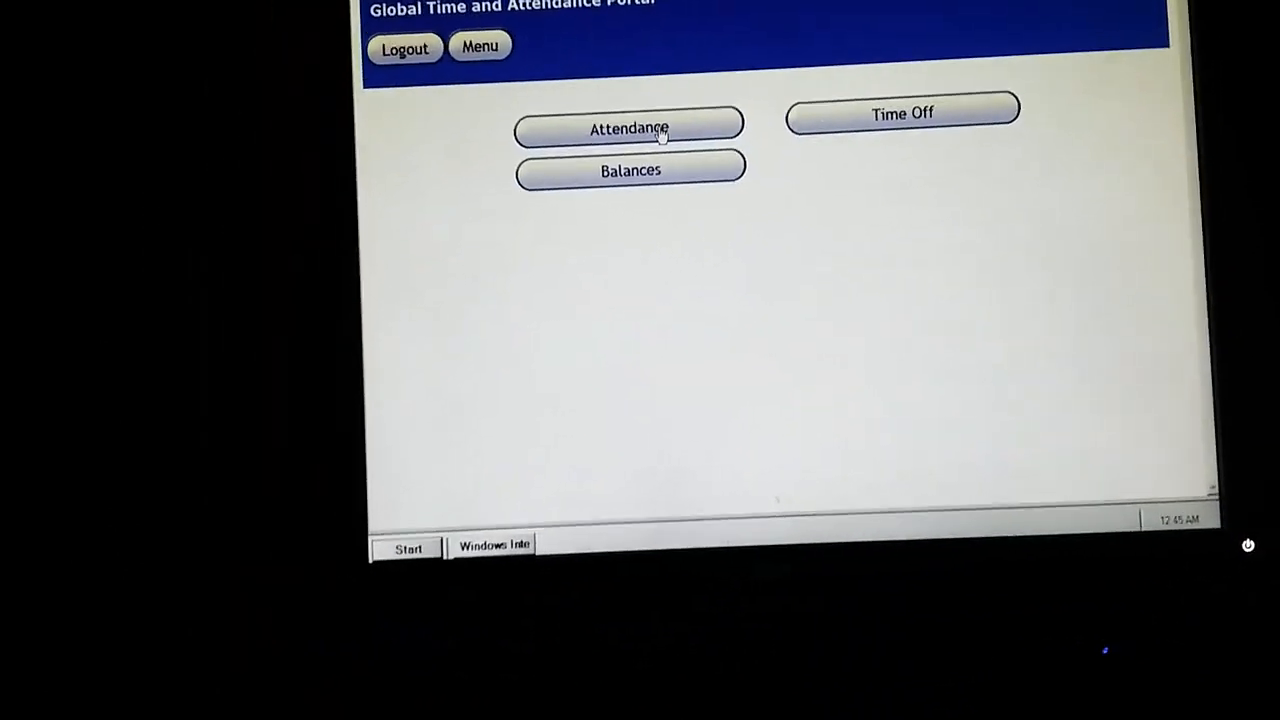
{"action": "left_click", "coordinate": [628, 128]}
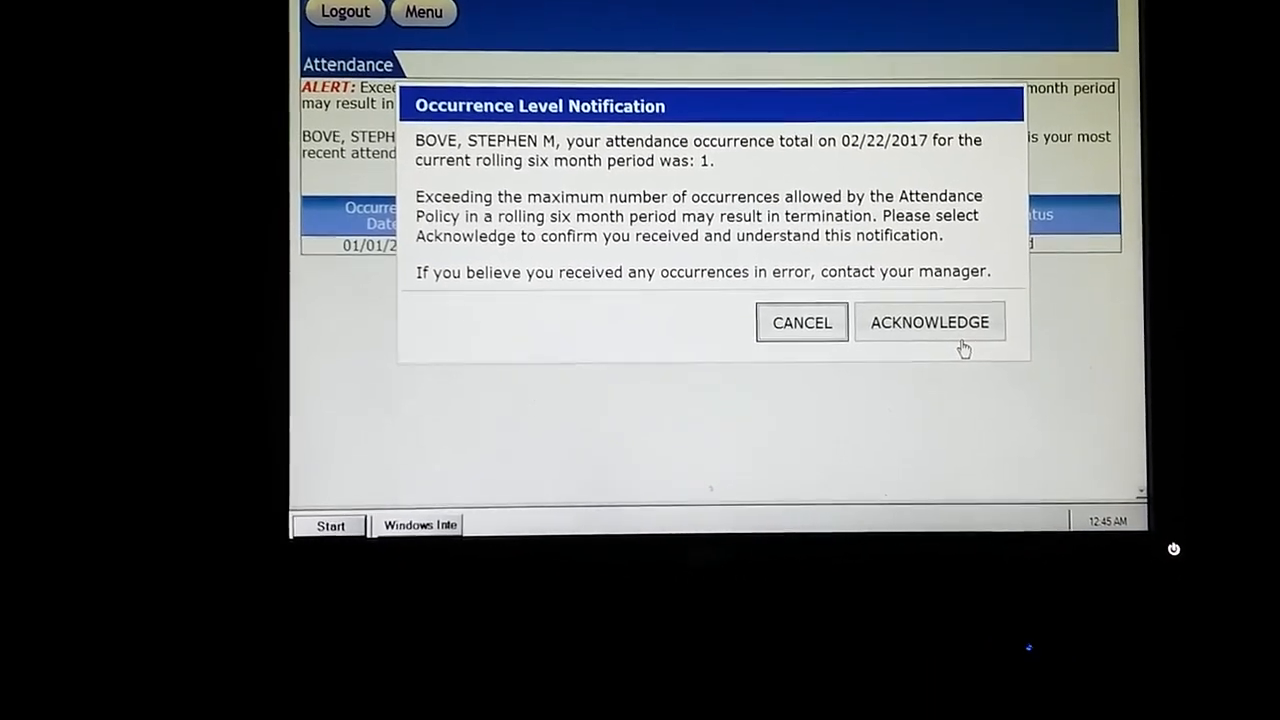
Acknowledge the occurrence notice, review the occurrences table, and return to Time Off.
{"action": "left_click", "coordinate": [928, 322]}
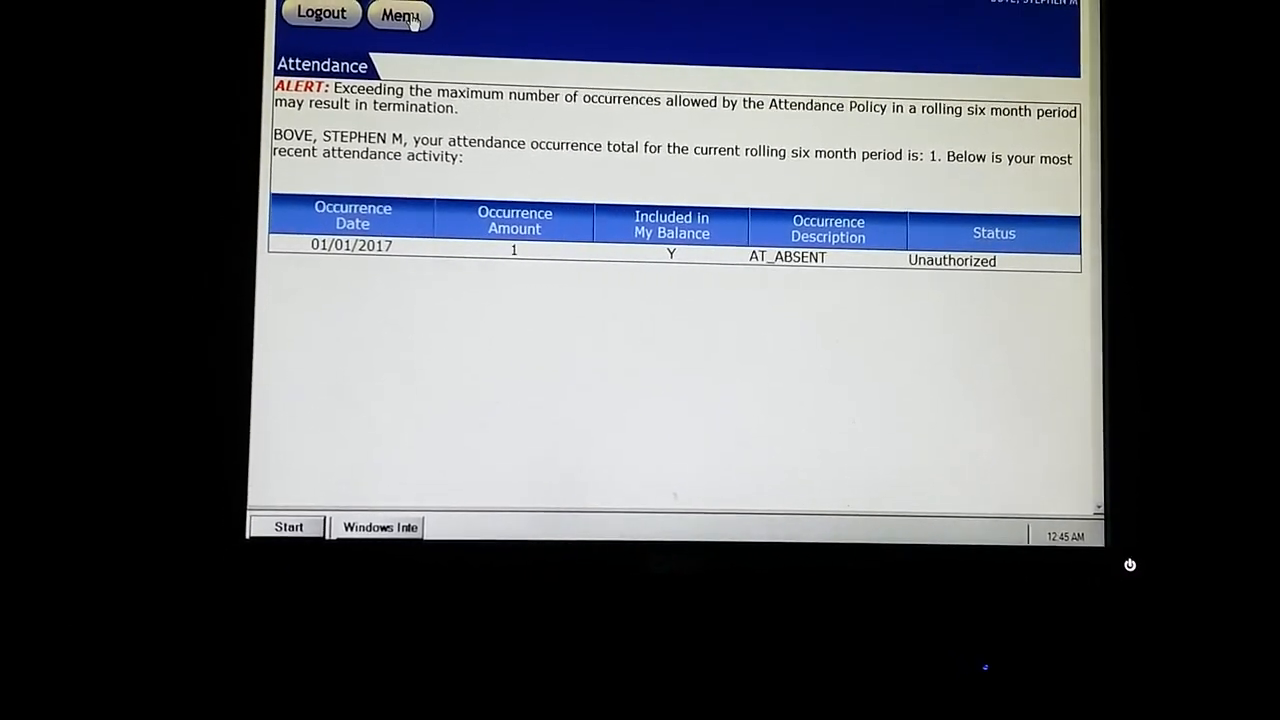
{"action": "left_click", "coordinate": [398, 16]}
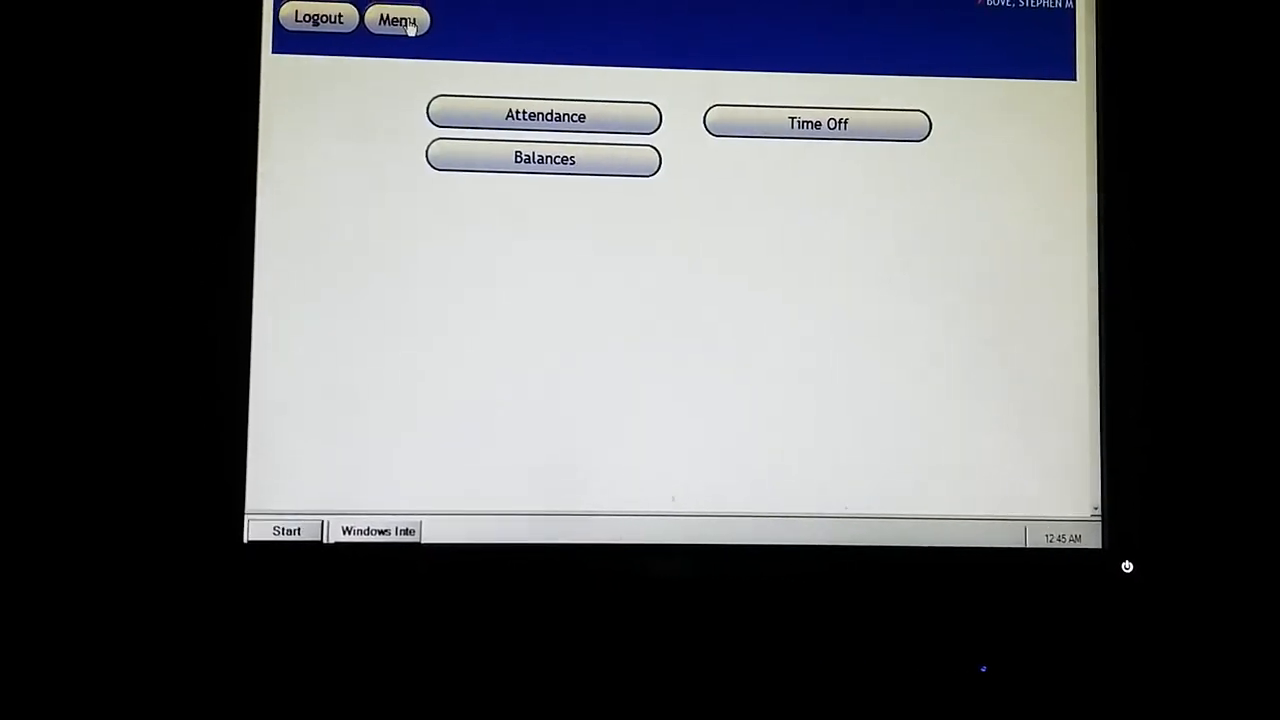
{"action": "left_click", "coordinate": [816, 124]}
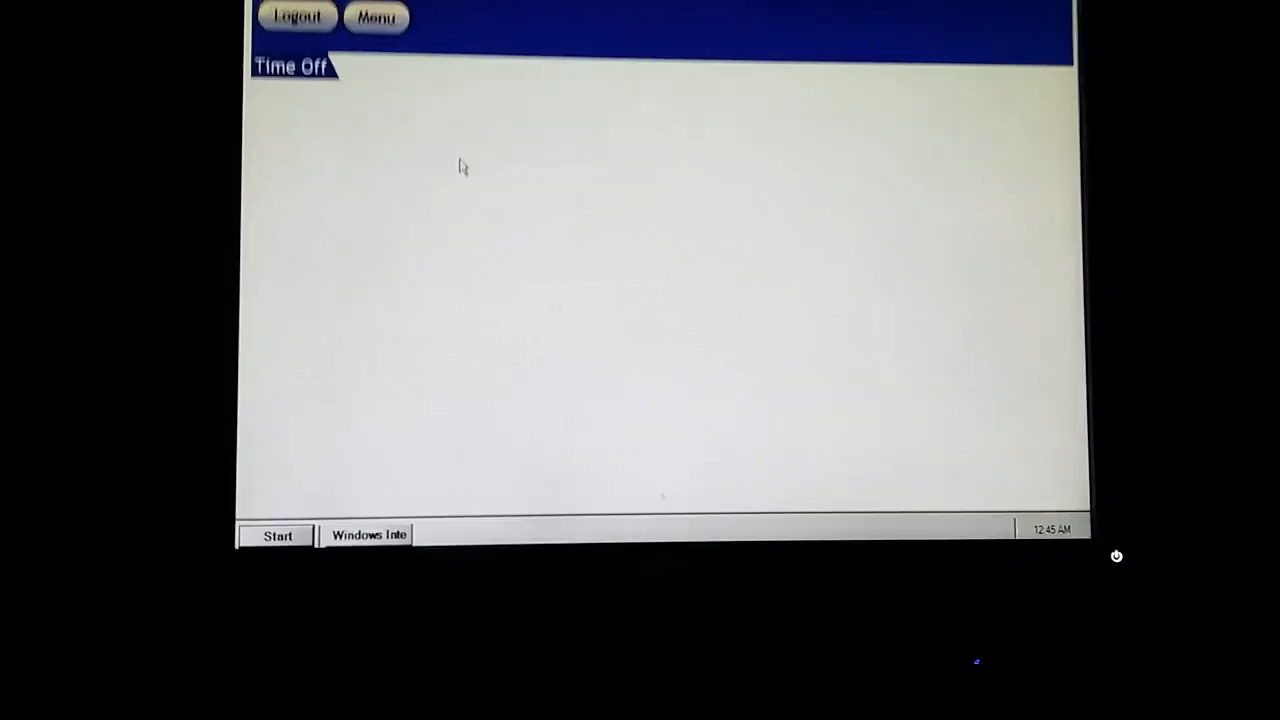